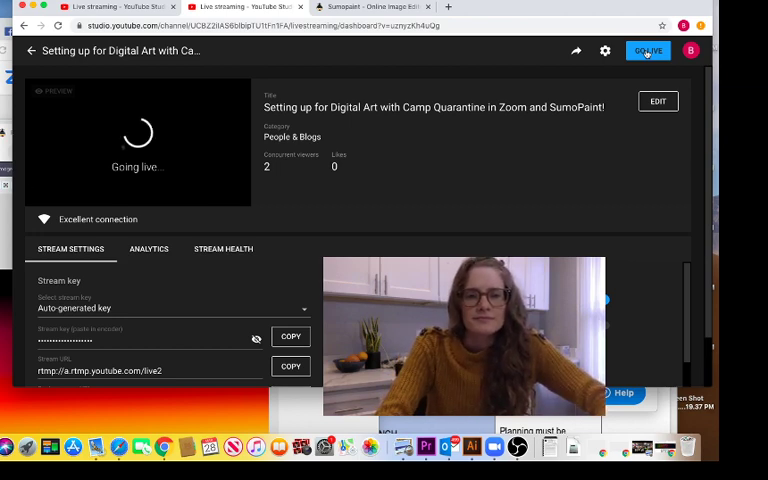
# Bring the SumoPaint browser window forward and place it on the left half of the screen.
pyautogui.click(648, 52)
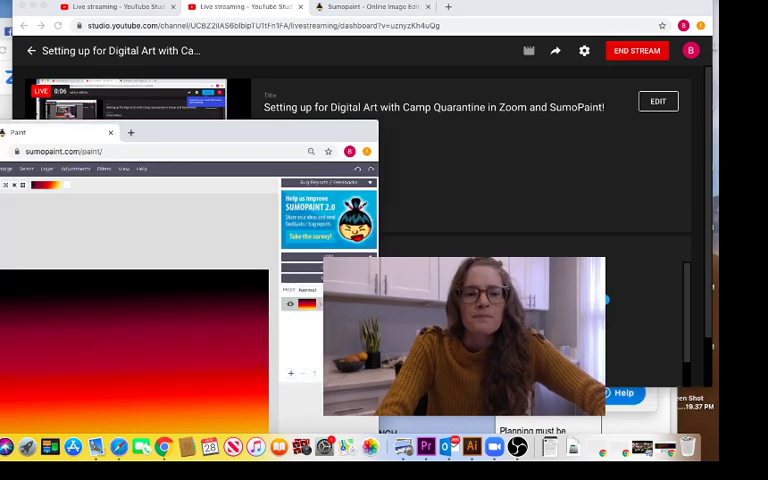
pyautogui.click(68, 44)
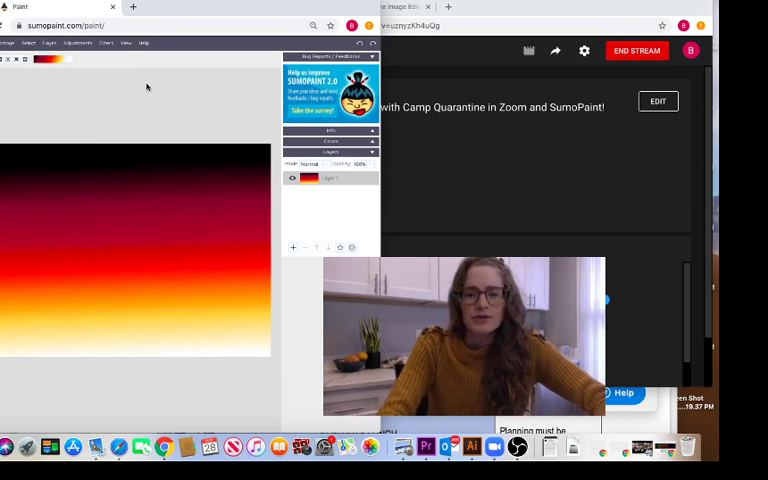
pyautogui.moveTo(316, 272)
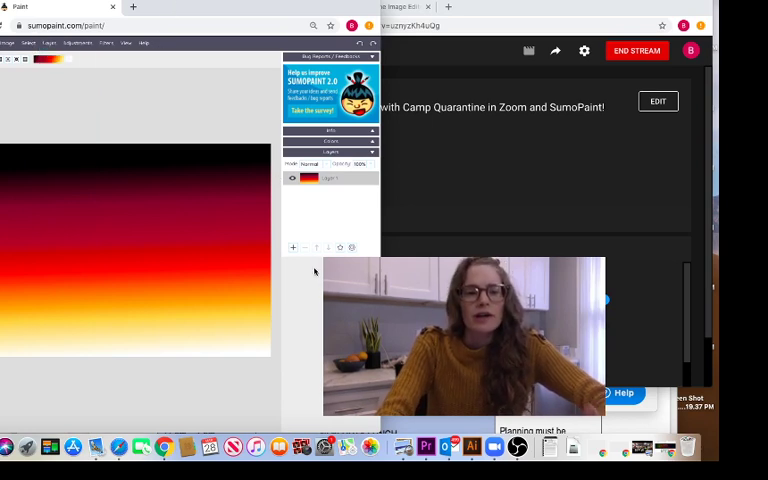
pyautogui.moveTo(152, 104)
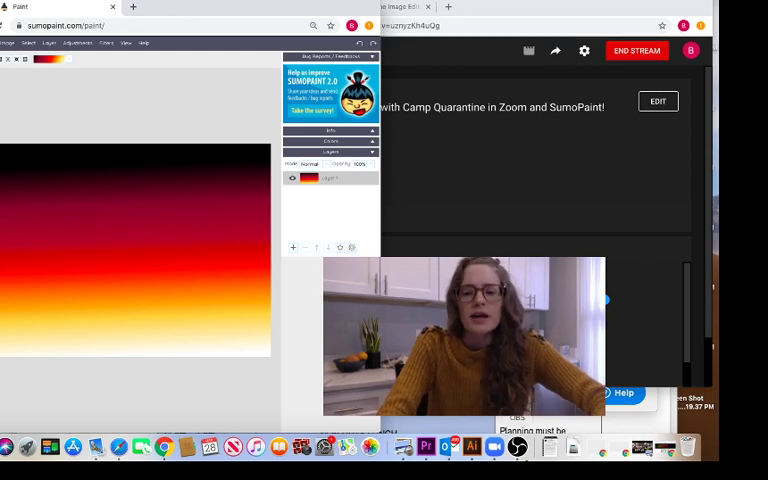
# Launch Zoom from the Dock so its home window sits on the right half.
pyautogui.click(494, 448)
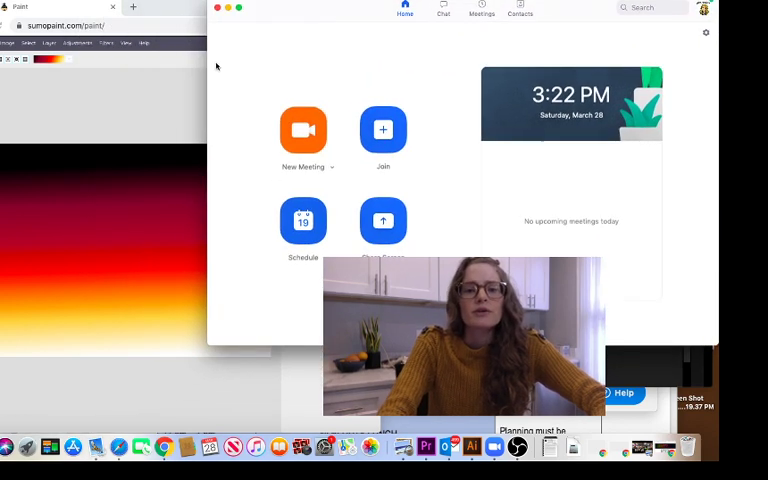
pyautogui.moveTo(208, 92)
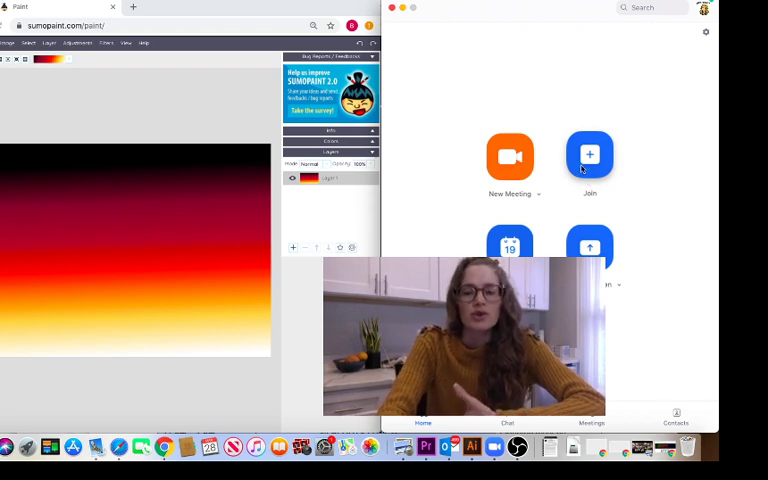
pyautogui.moveTo(240, 408)
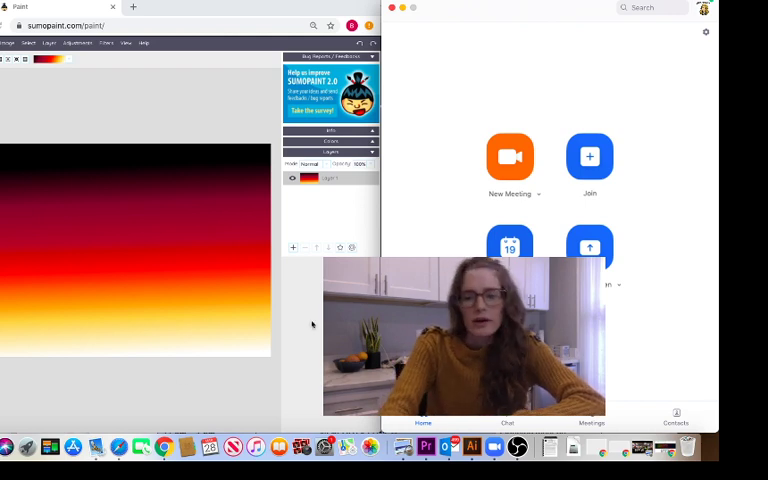
pyautogui.moveTo(164, 448)
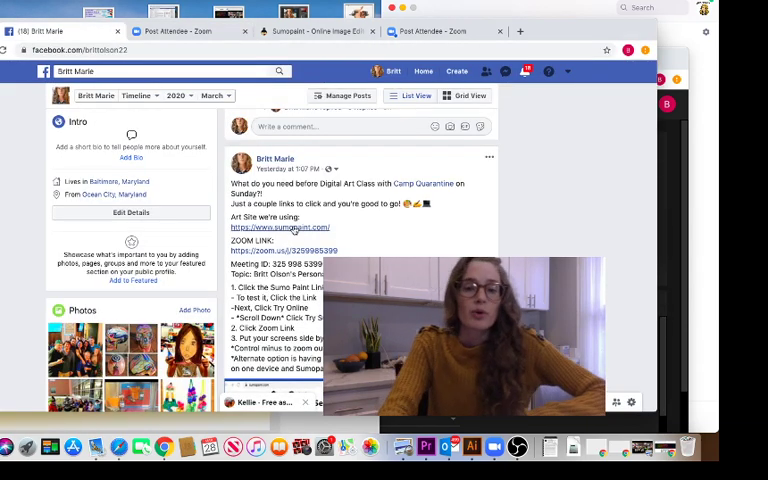
# Show the Facebook post announcing the Digital Art class with its Zoom link.
pyautogui.click(280, 228)
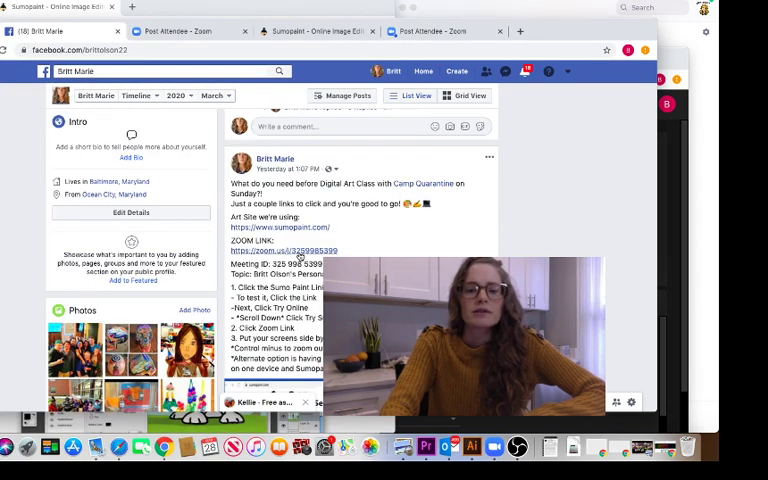
# Join the class meeting from the post's Zoom link, handing off to the app with computer audio.
pyautogui.click(290, 252)
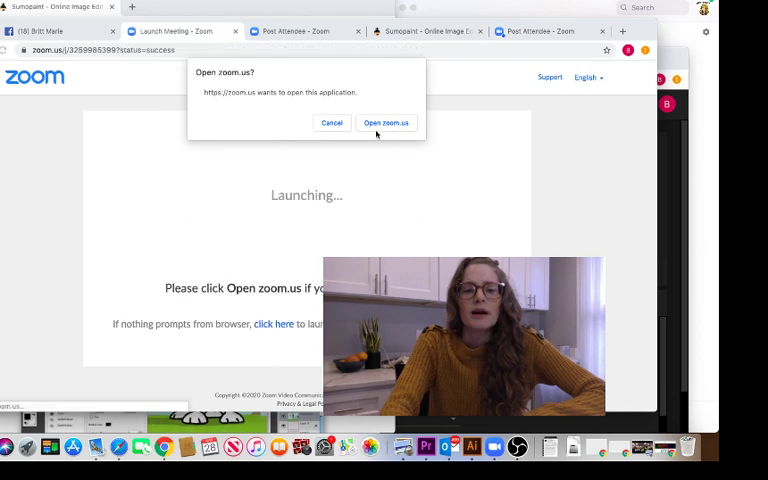
pyautogui.click(384, 122)
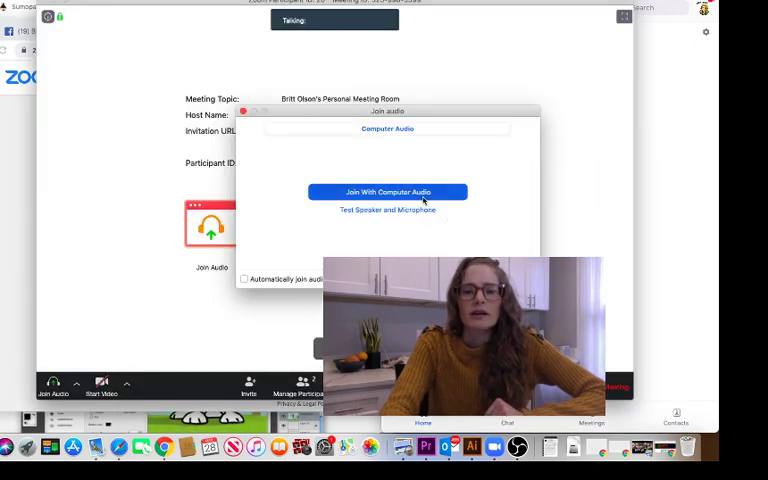
pyautogui.click(388, 192)
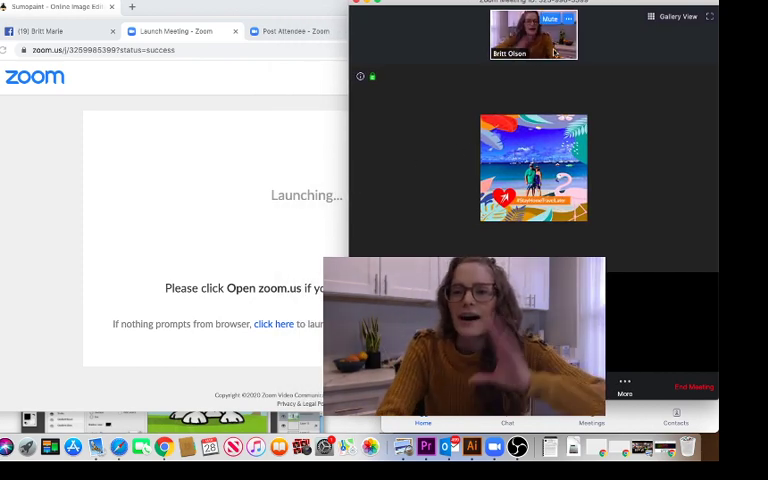
# Show the SumoPaint site in the left browser window beside the Zoom meeting.
pyautogui.click(676, 16)
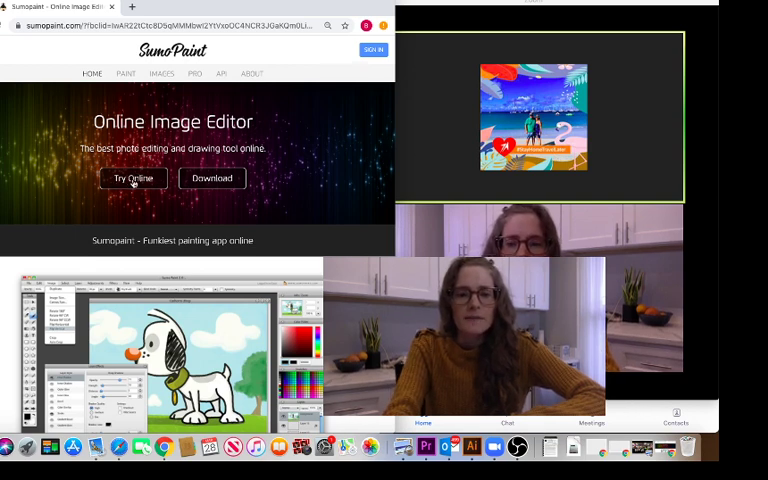
# Start the online editor and launch the SumoPaint 2.0 beta from the Flash-required page.
pyautogui.click(132, 178)
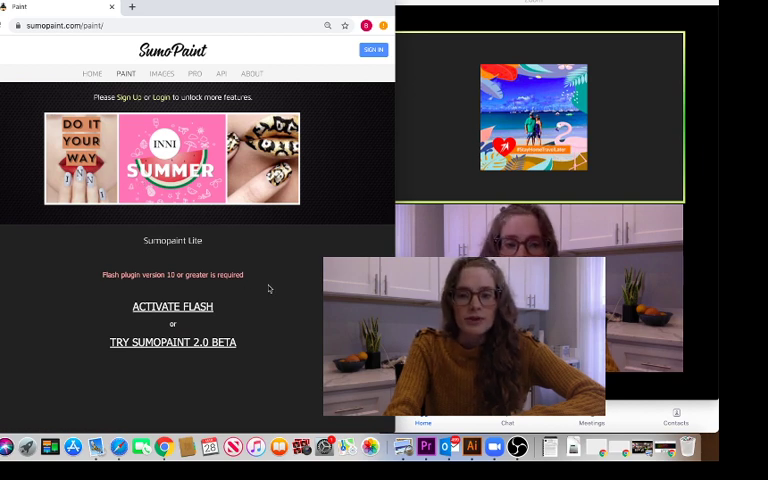
pyautogui.scroll(-3)
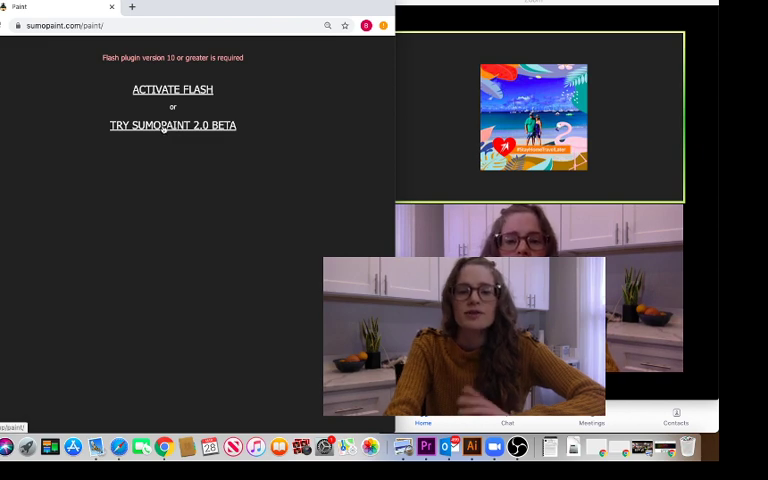
pyautogui.click(172, 126)
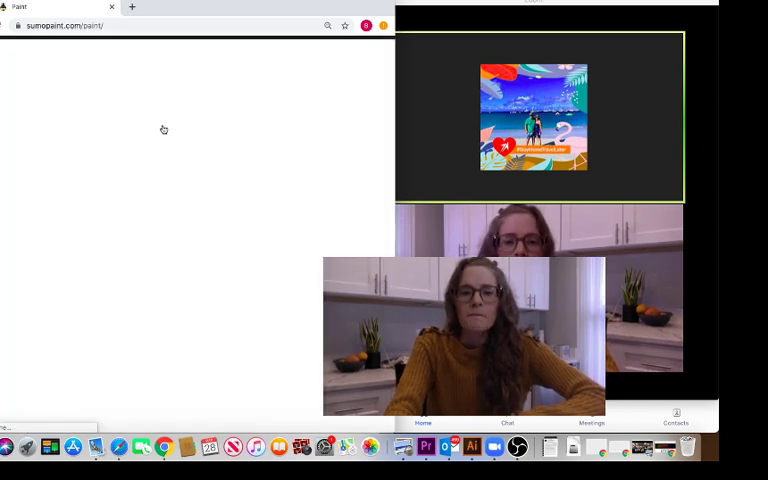